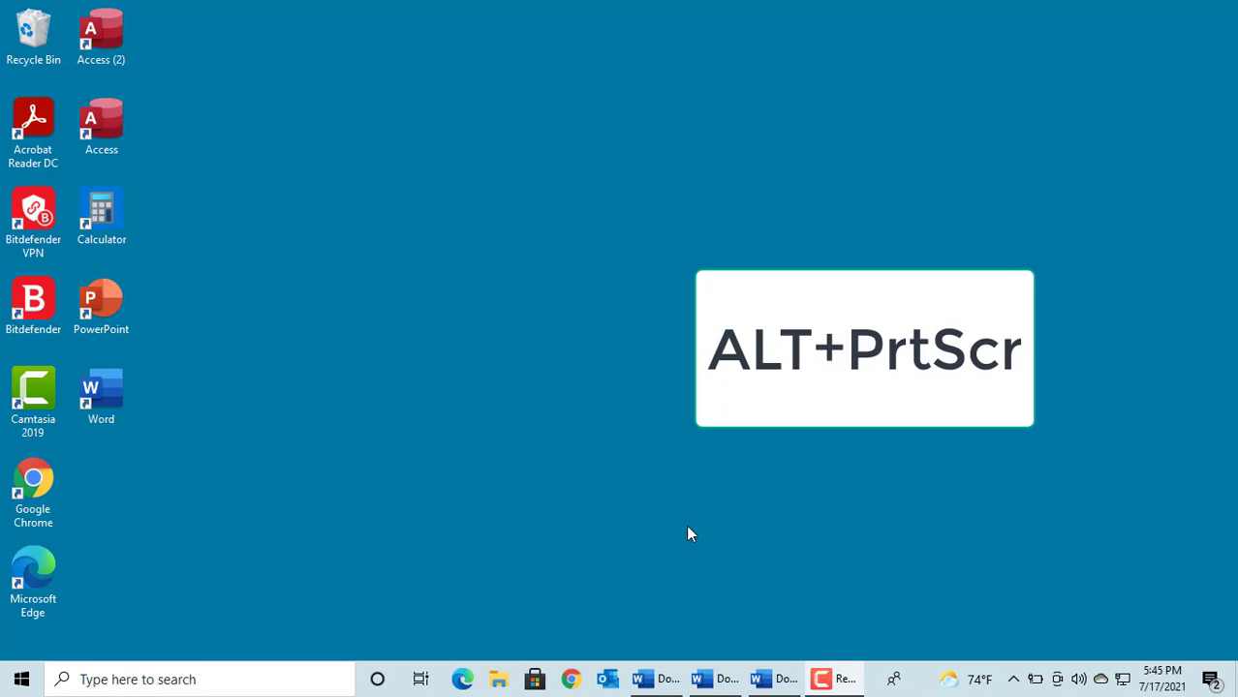
Capture the active window with Alt+PrtScr on the desktop.
key("alt+printscreen")
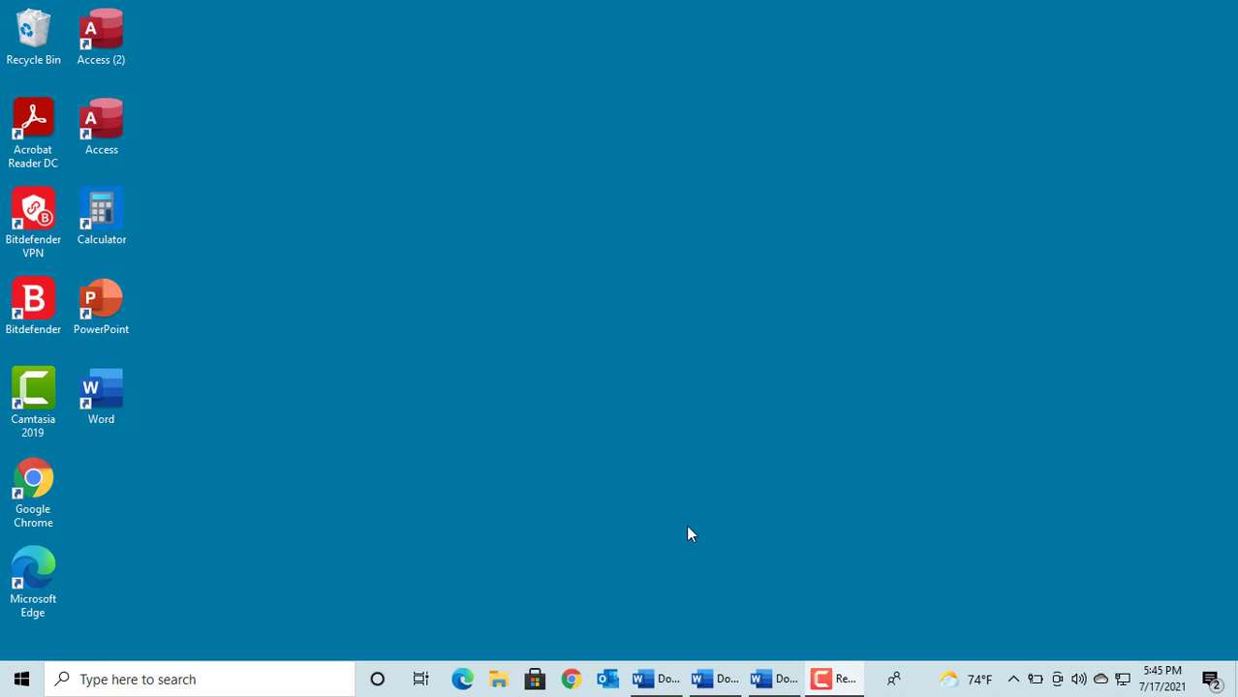
mouse_move(645, 554)
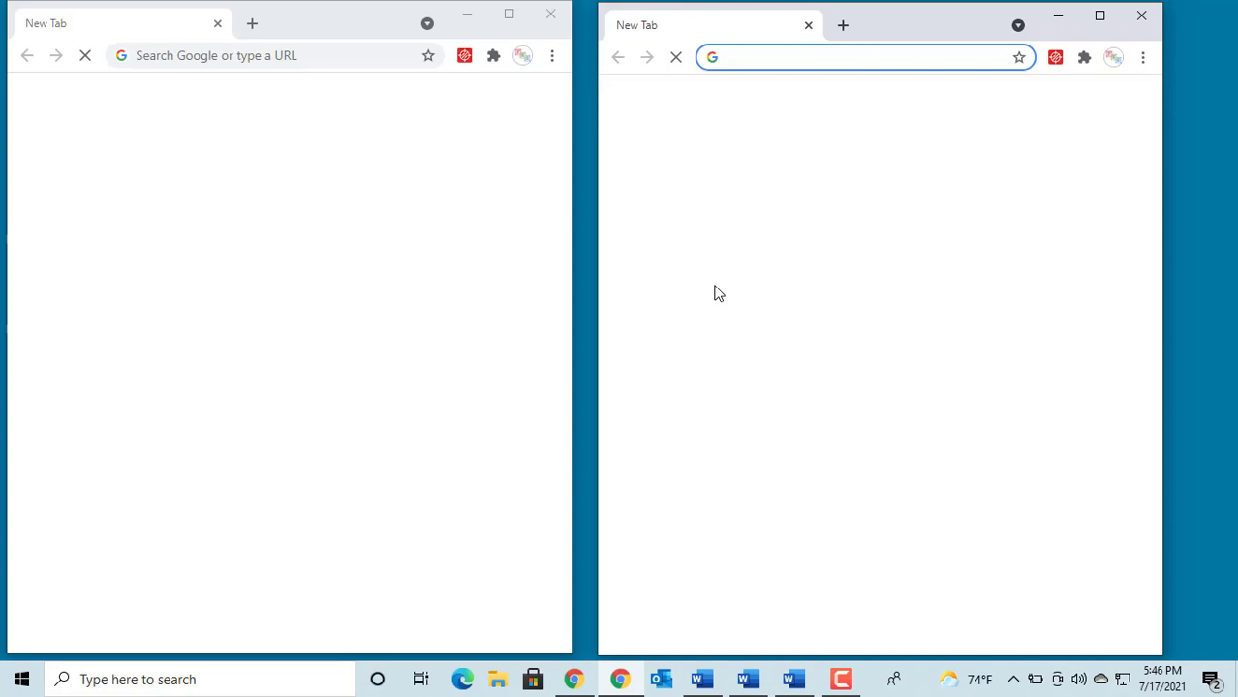
Make the right-hand Chrome window active while both new tab pages load.
left_click(862, 57)
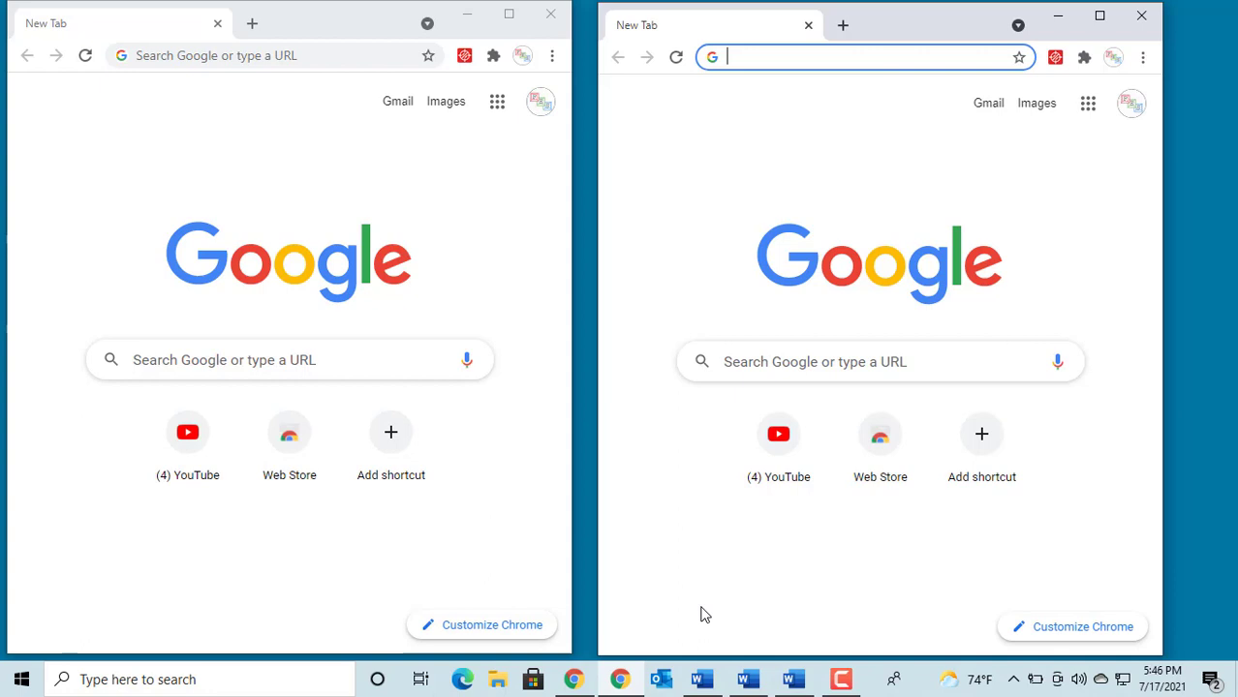
Paste the full-screen capture of both Chrome windows into blank Document1.
left_click(701, 678)
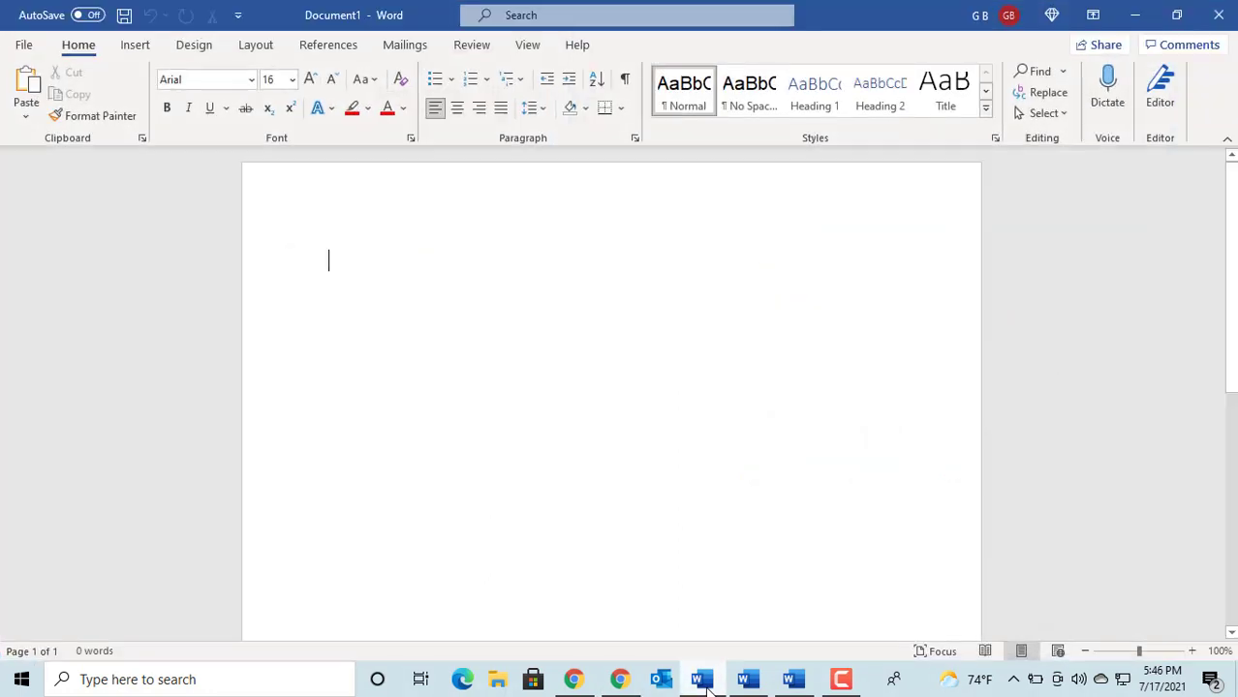
left_click(26, 120)
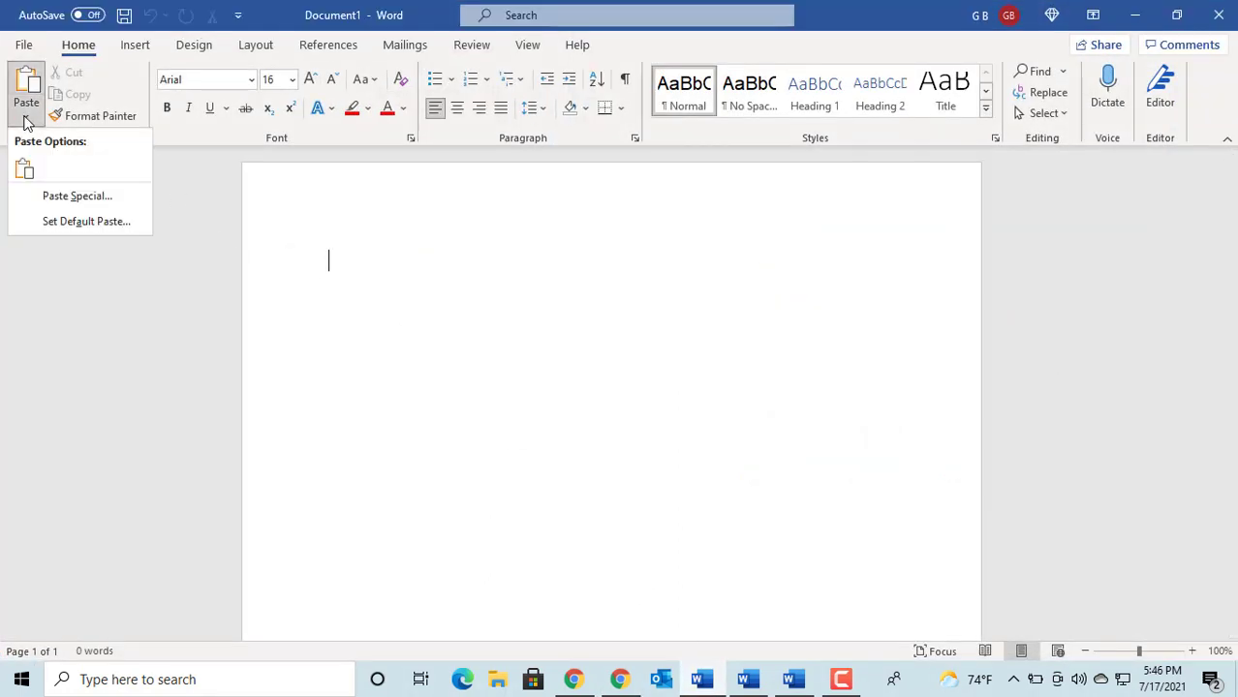
left_click(360, 289)
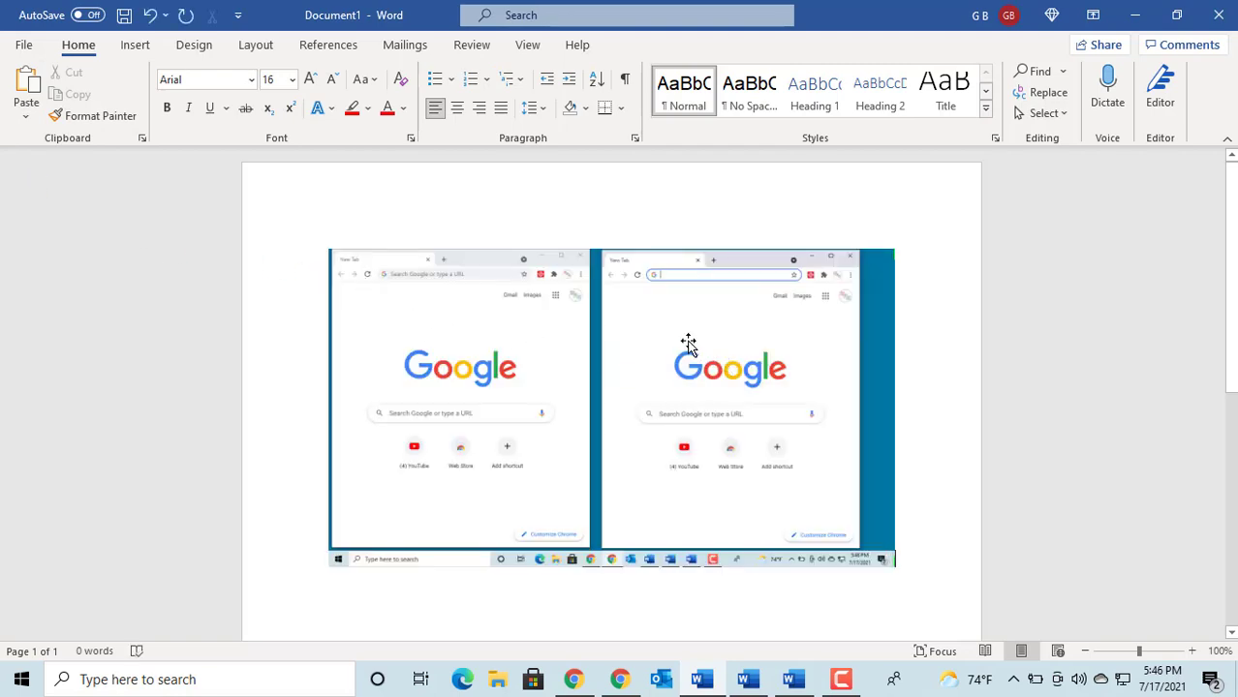
mouse_move(1135, 15)
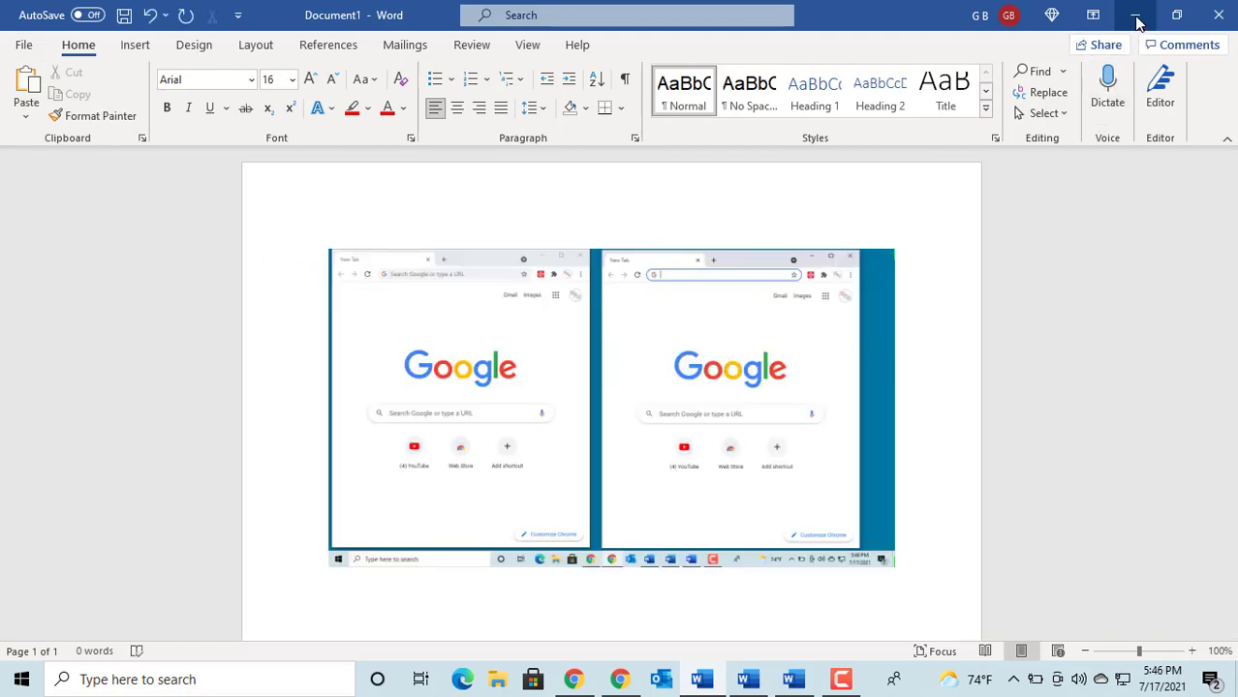
Minimise Word and make the right-hand Chrome window active for capture.
left_click(1136, 16)
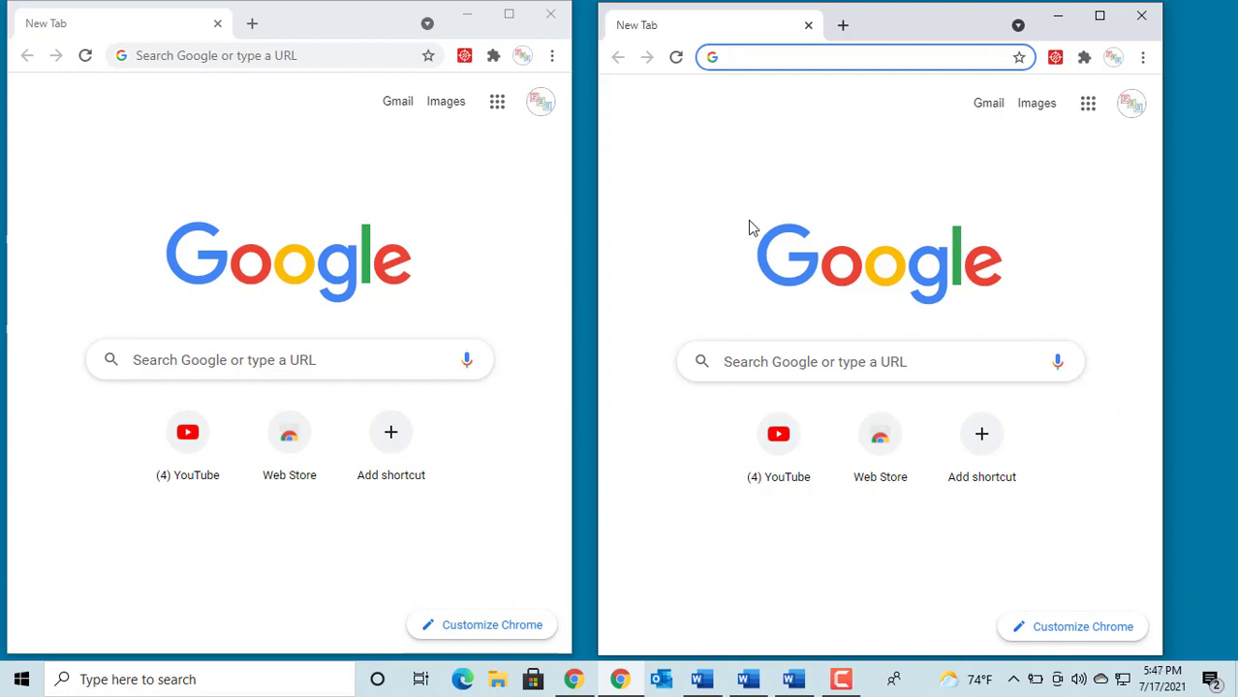
left_click(862, 56)
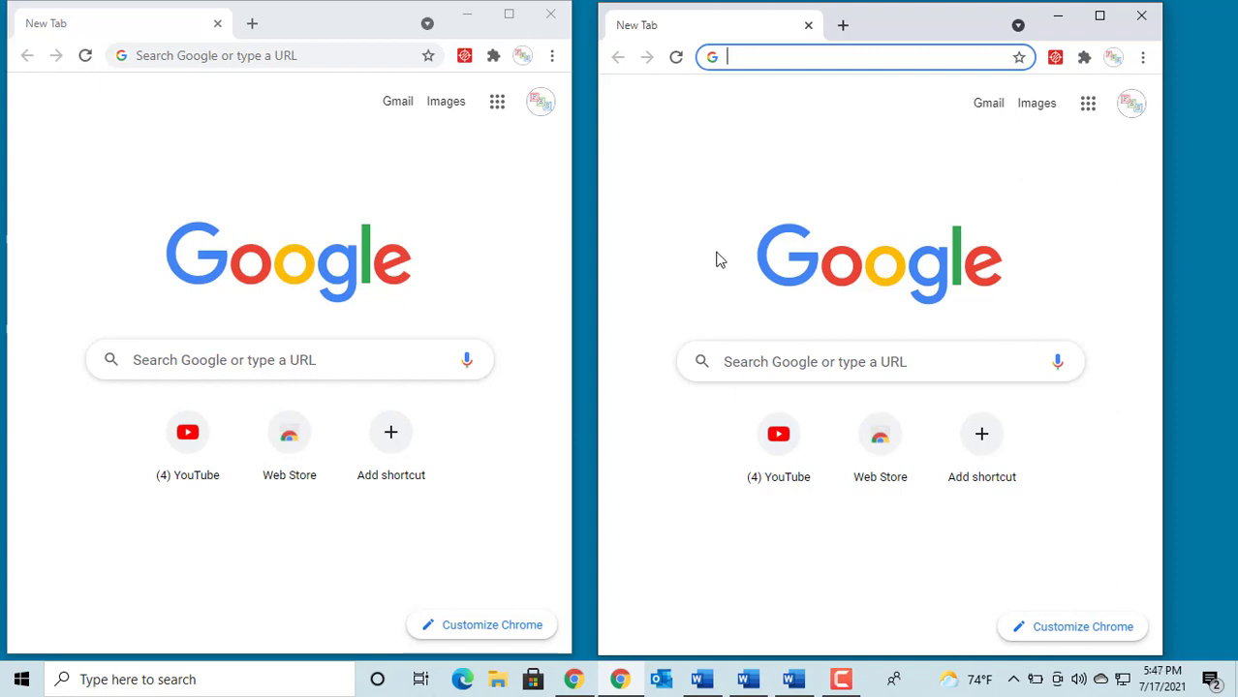
mouse_move(748, 678)
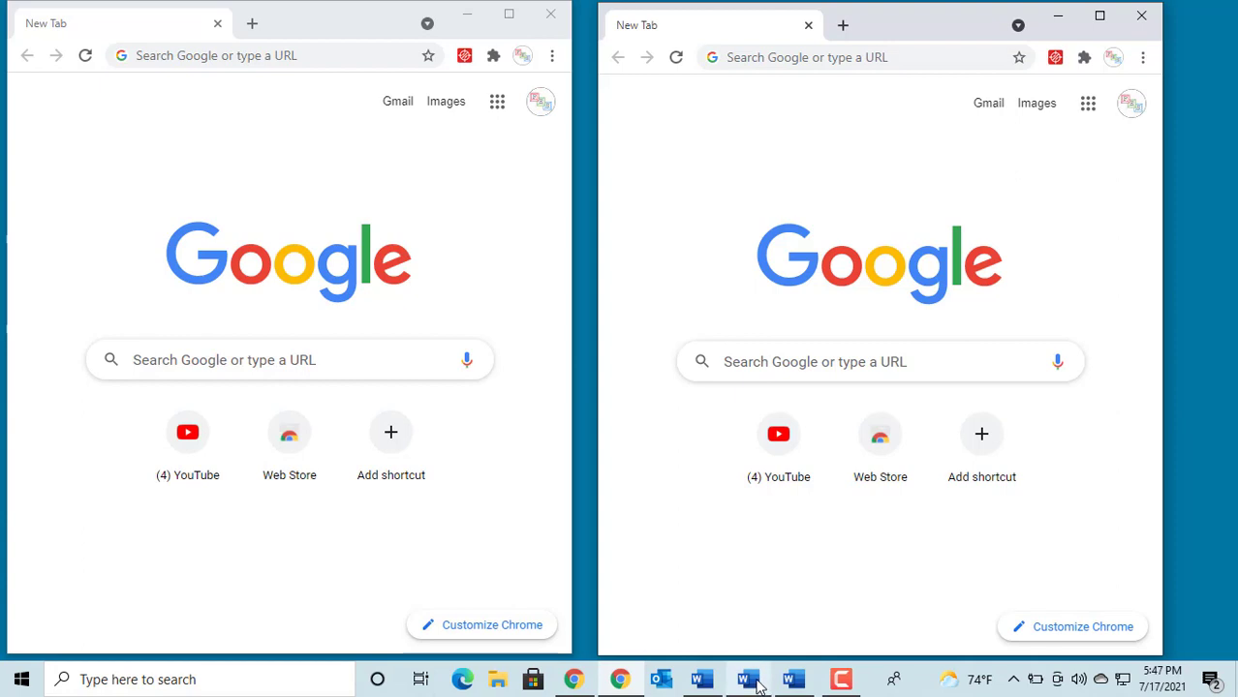
Paste the single-window capture into Document2 keeping source formatting, then show the OneDrive panel.
left_click(746, 679)
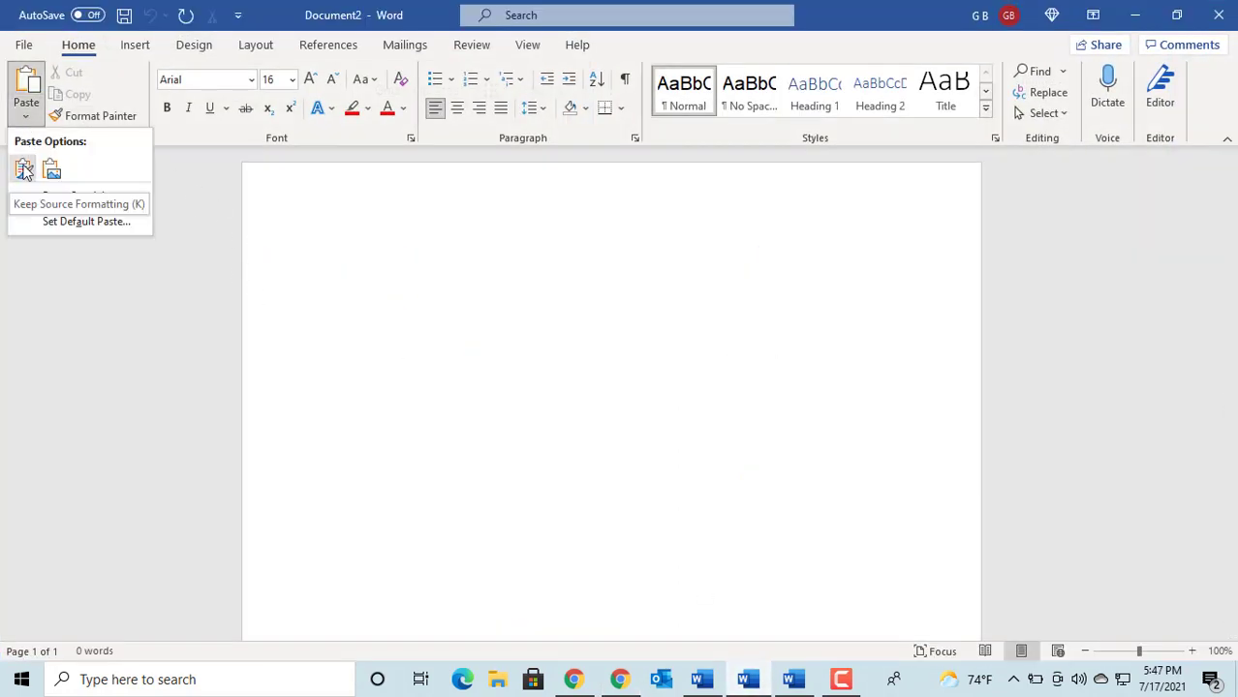
left_click(23, 170)
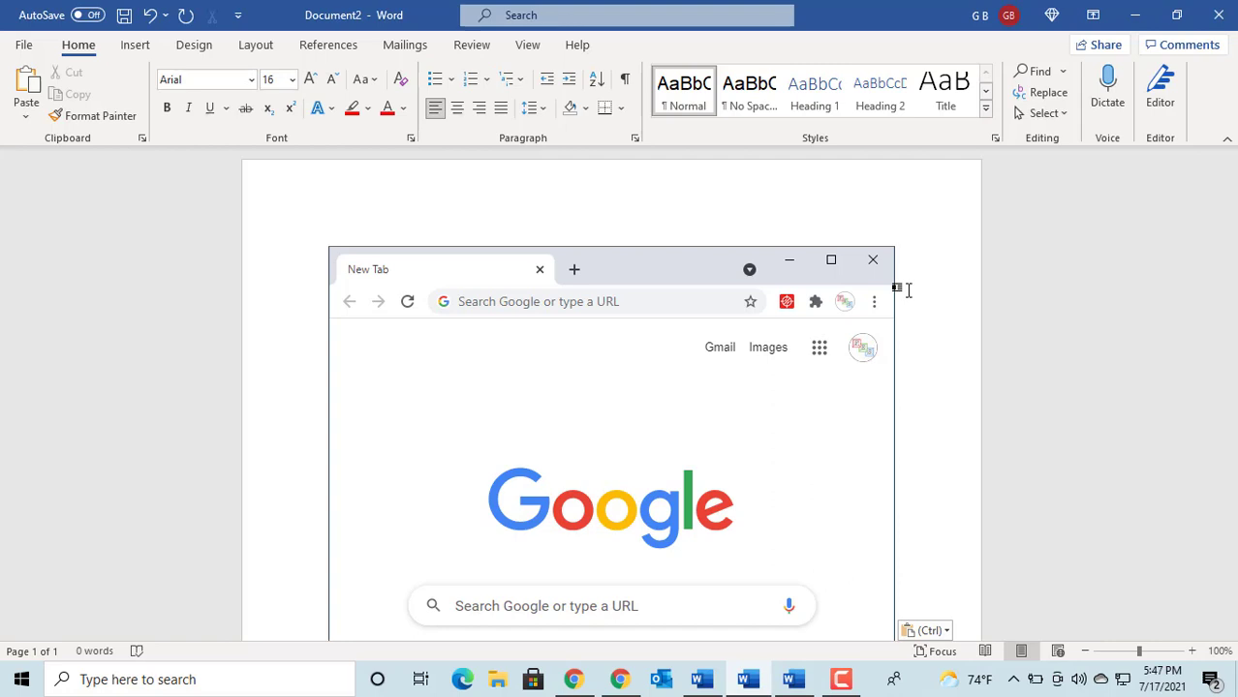
mouse_move(1031, 131)
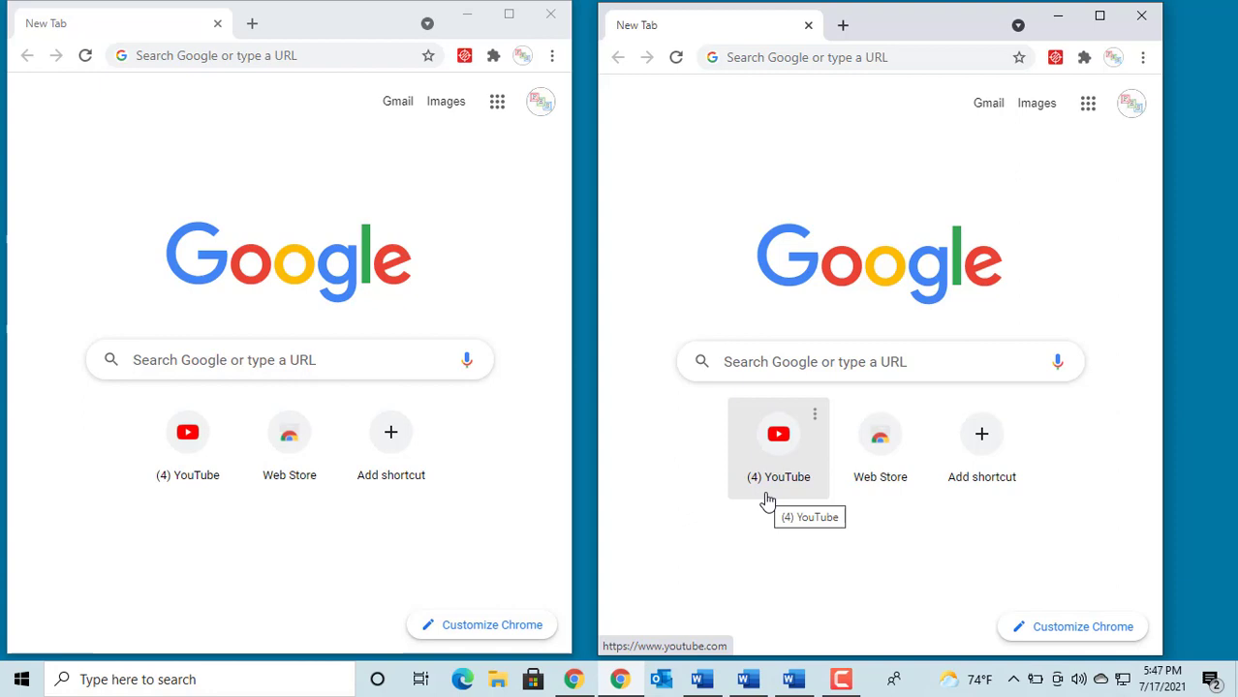
mouse_move(1015, 546)
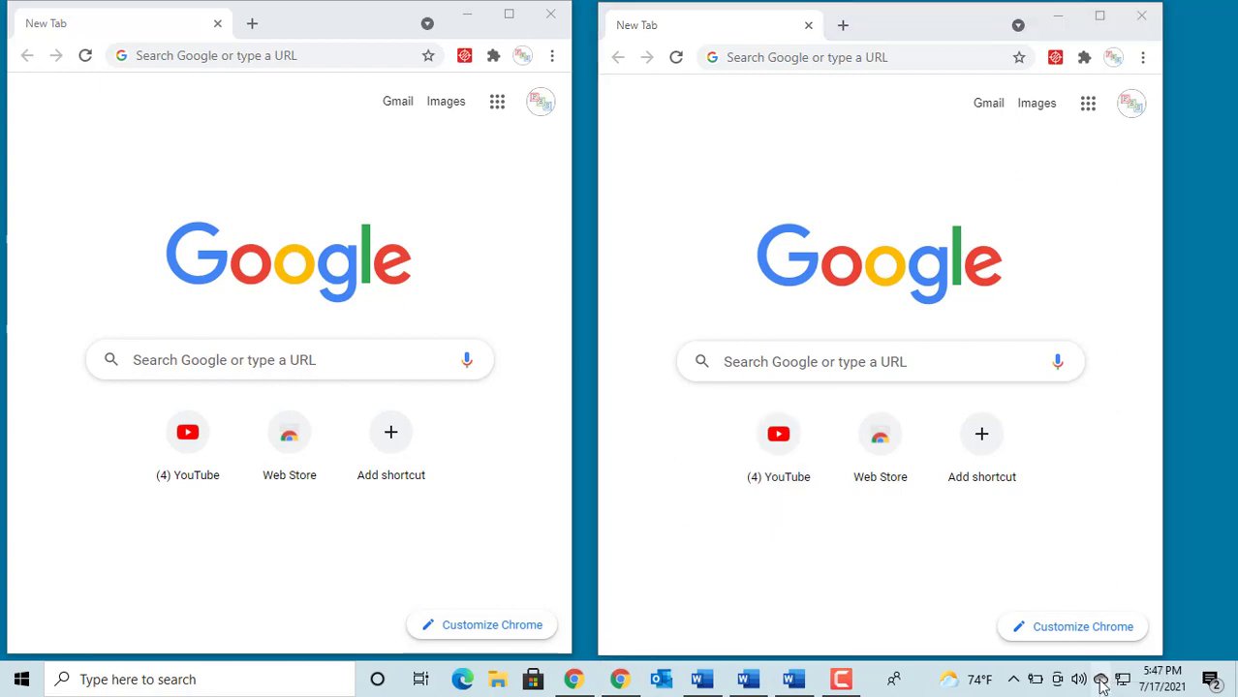
left_click(1101, 678)
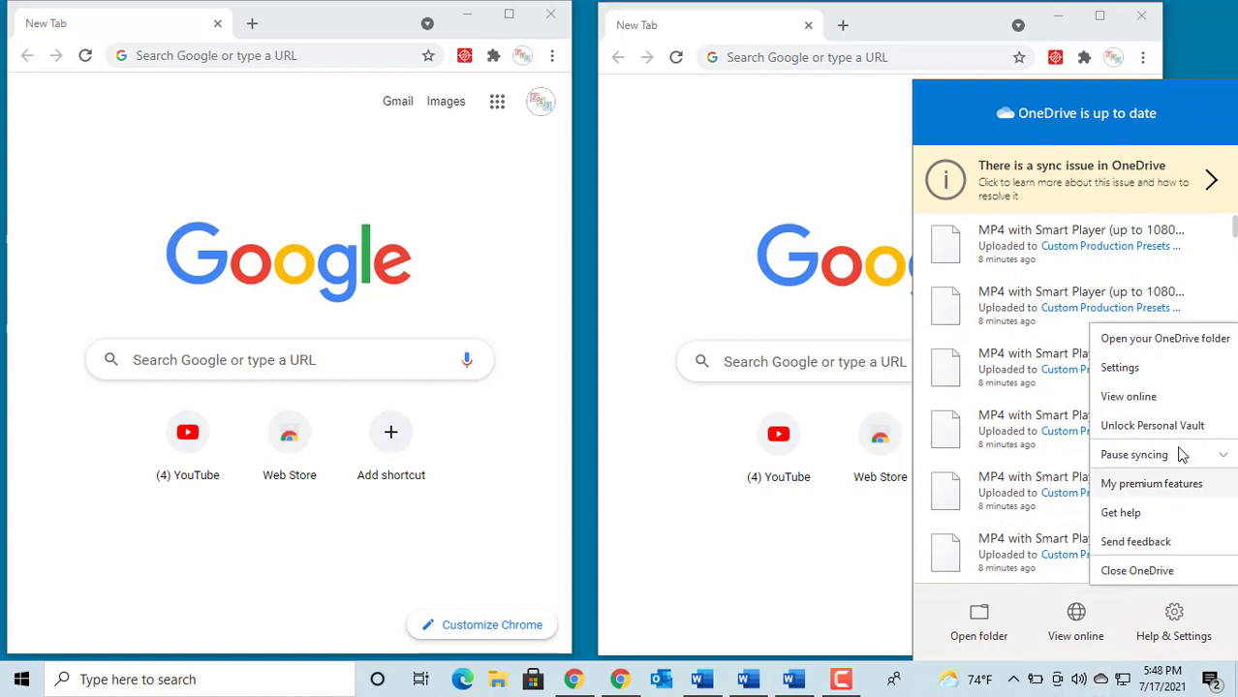
Enable 'Automatically save screenshots I capture to OneDrive' in Backup settings and confirm with OK.
left_click(1120, 368)
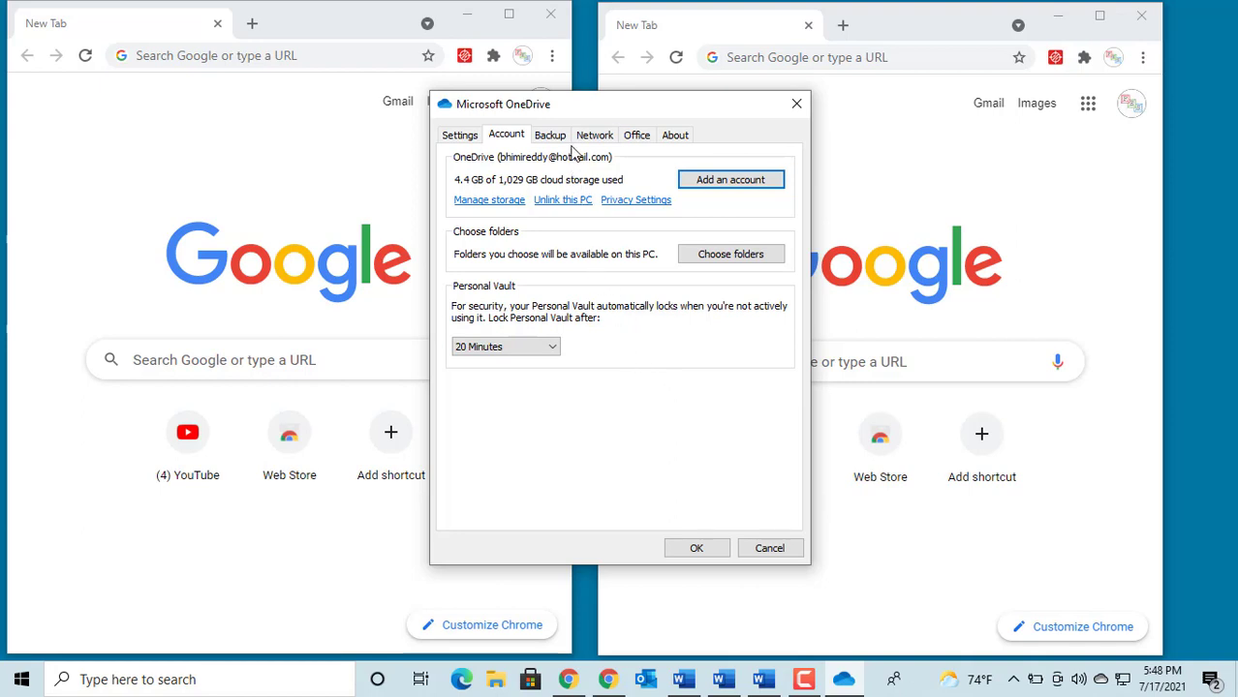
left_click(550, 136)
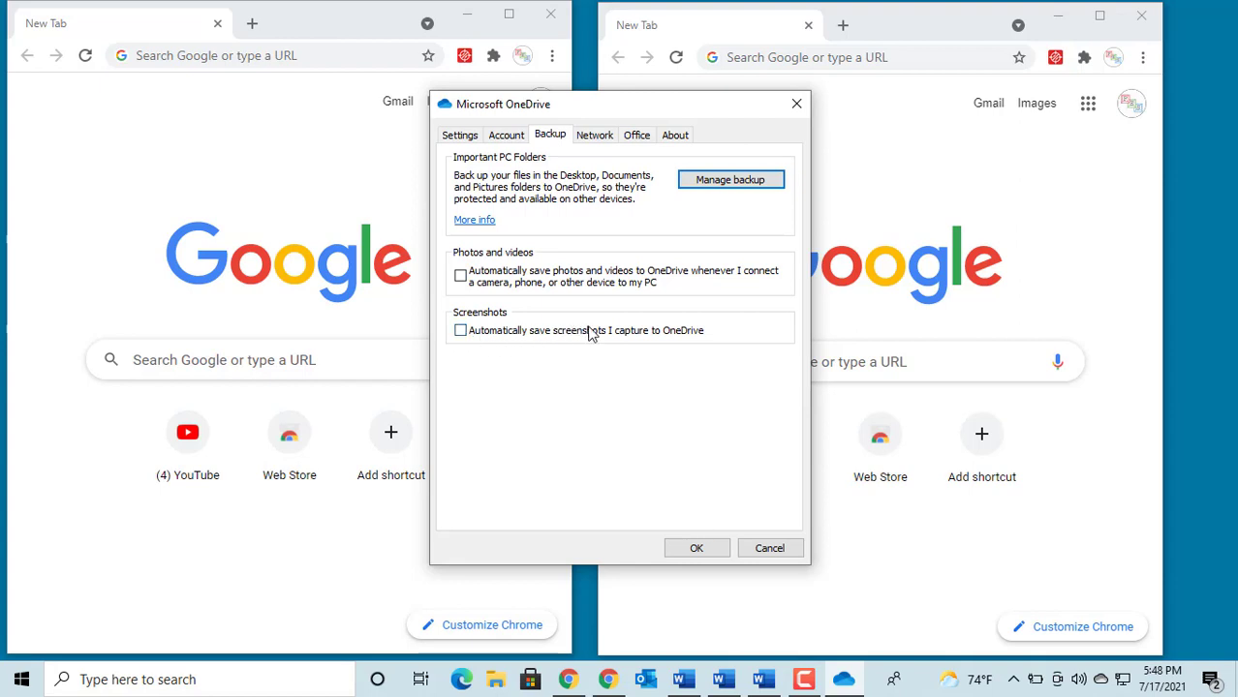
mouse_move(461, 330)
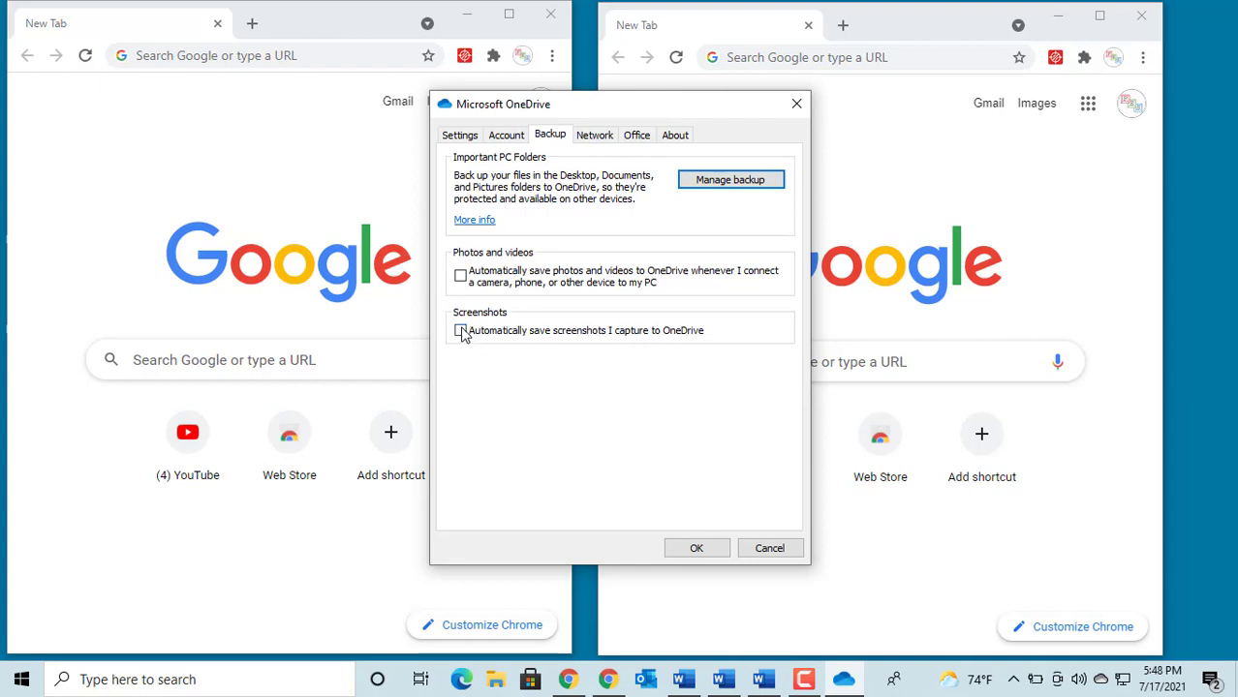
left_click(461, 330)
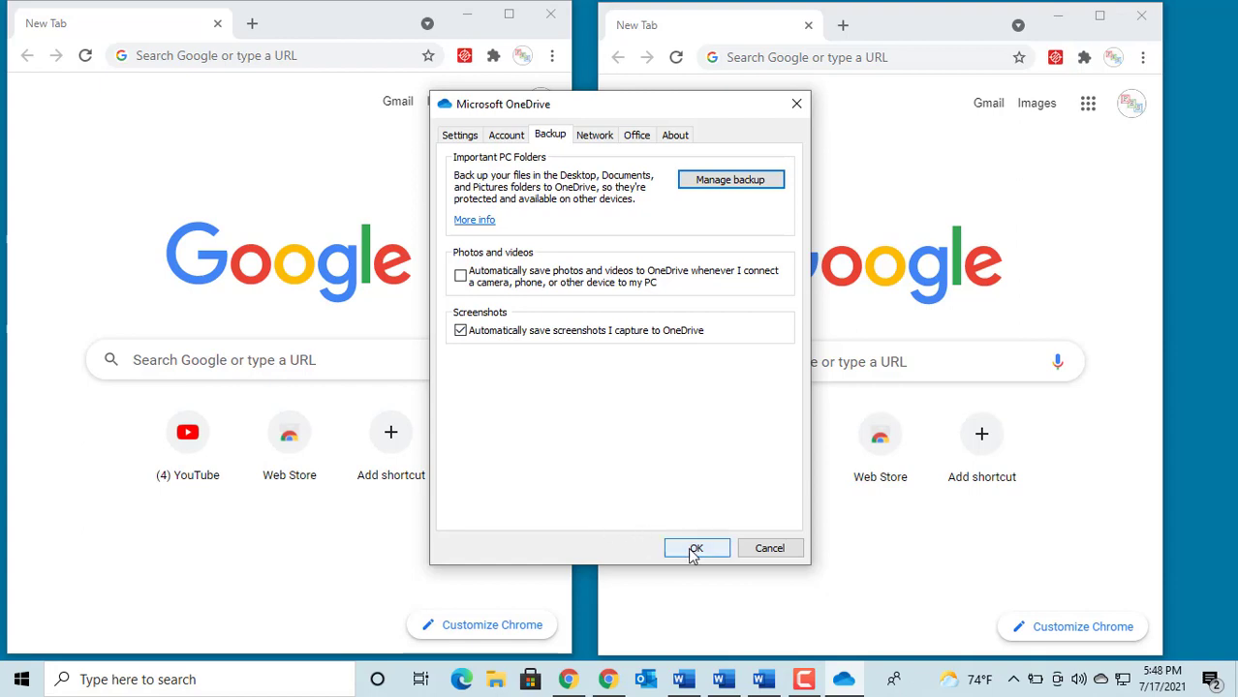
left_click(695, 547)
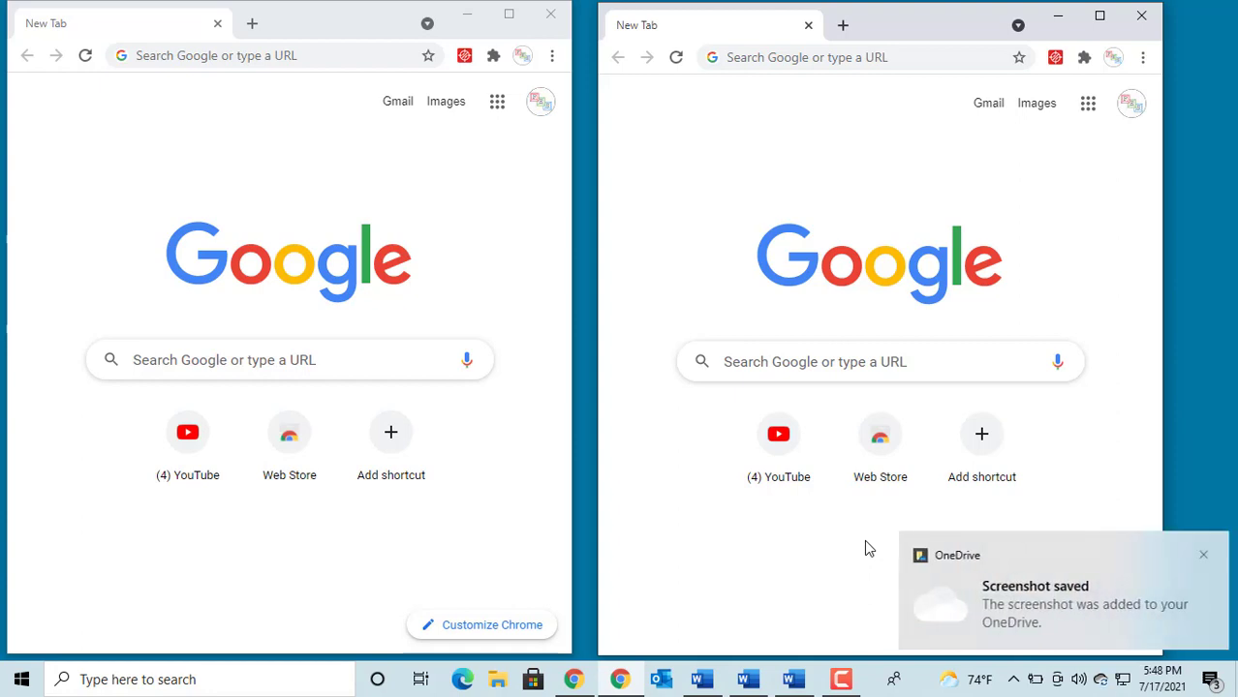
mouse_move(953, 618)
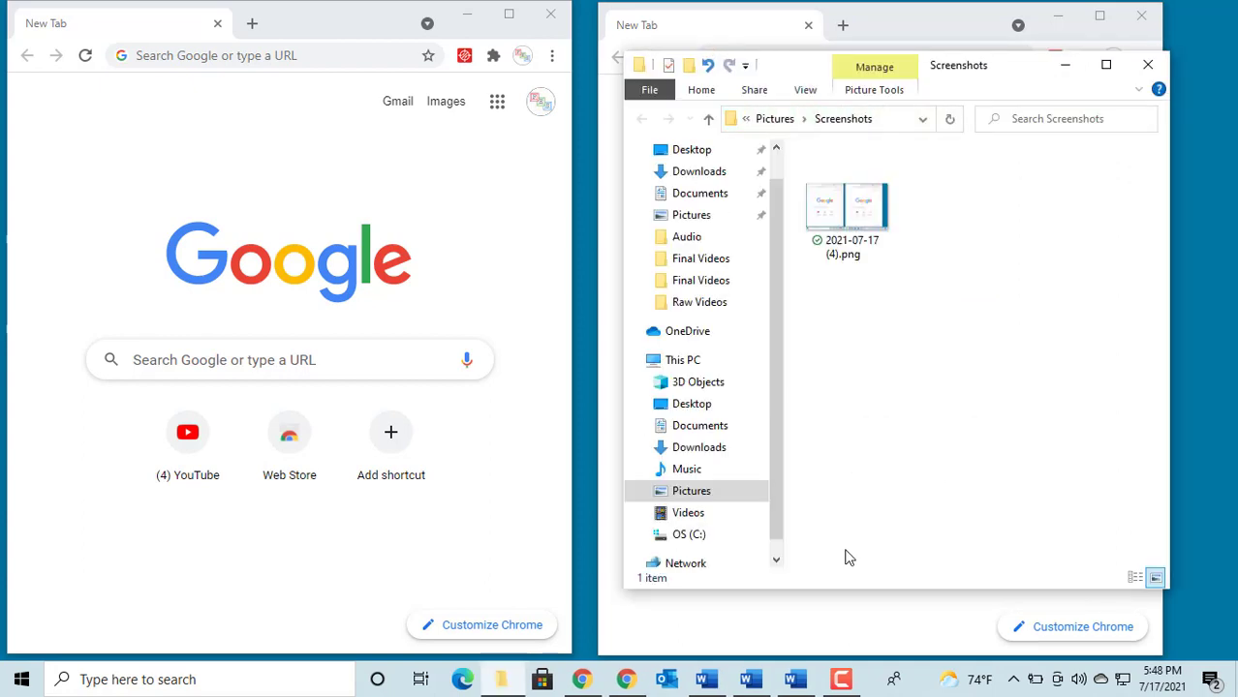
Select the saved screenshot in Pictures > Screenshots, then close the folder window.
left_click(845, 204)
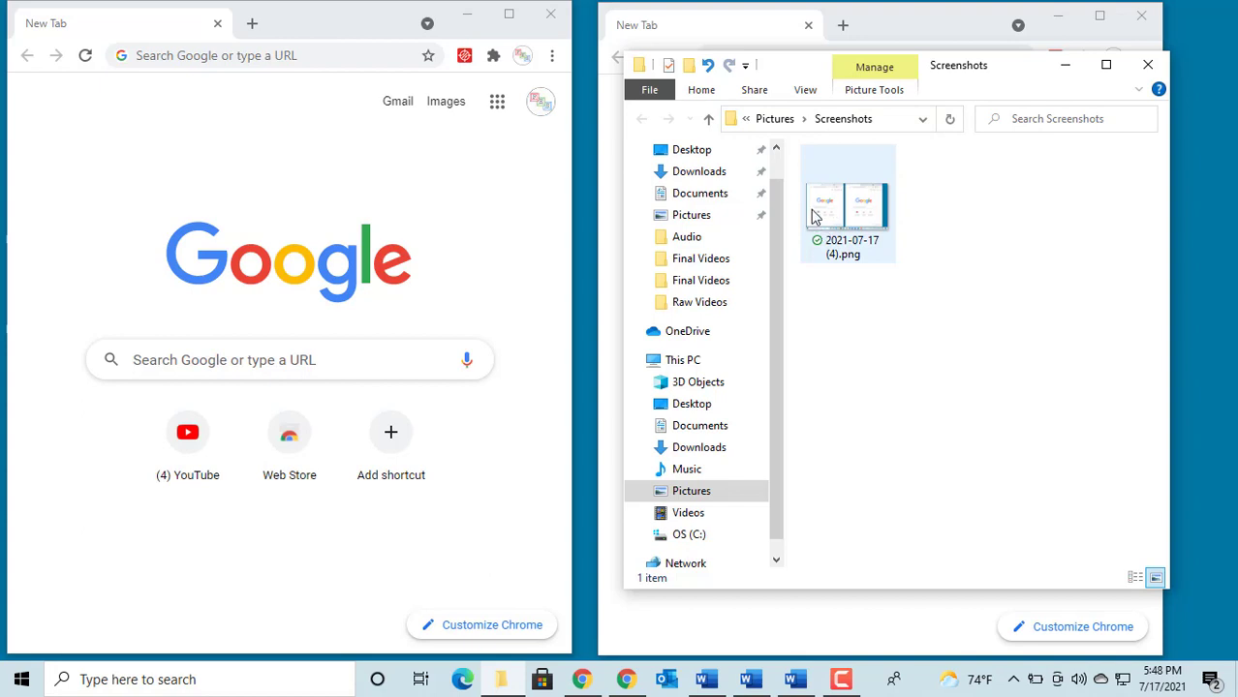
mouse_move(1149, 66)
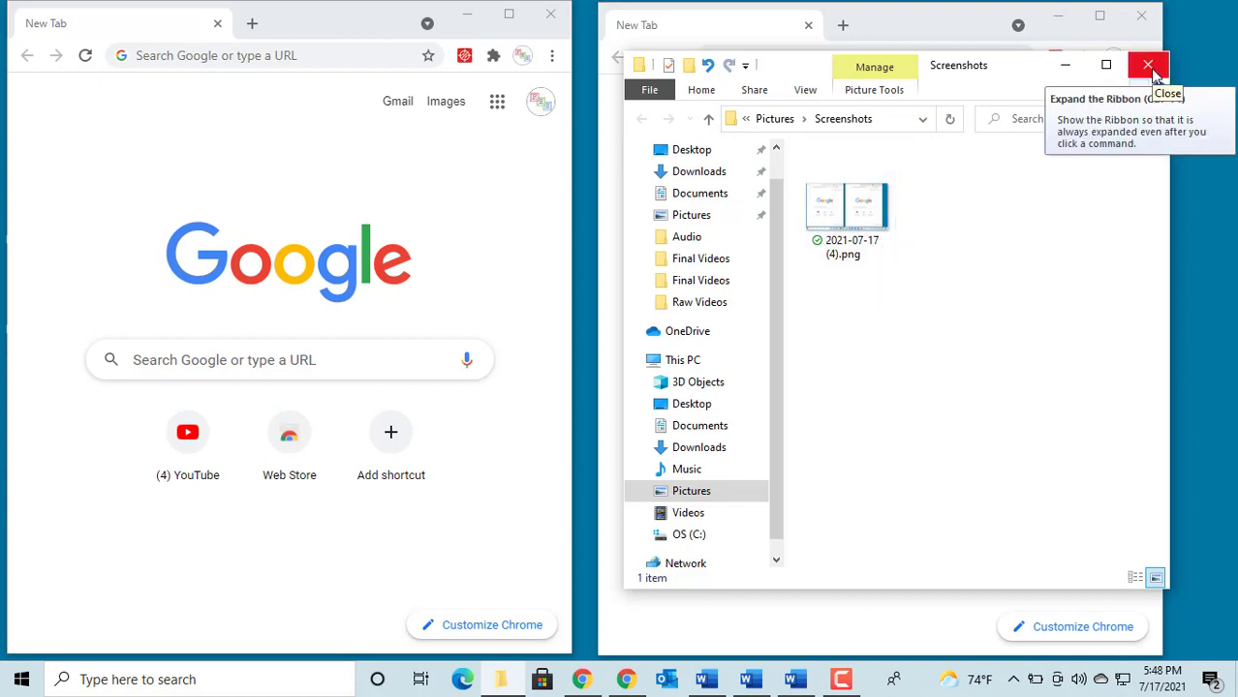
left_click(1149, 66)
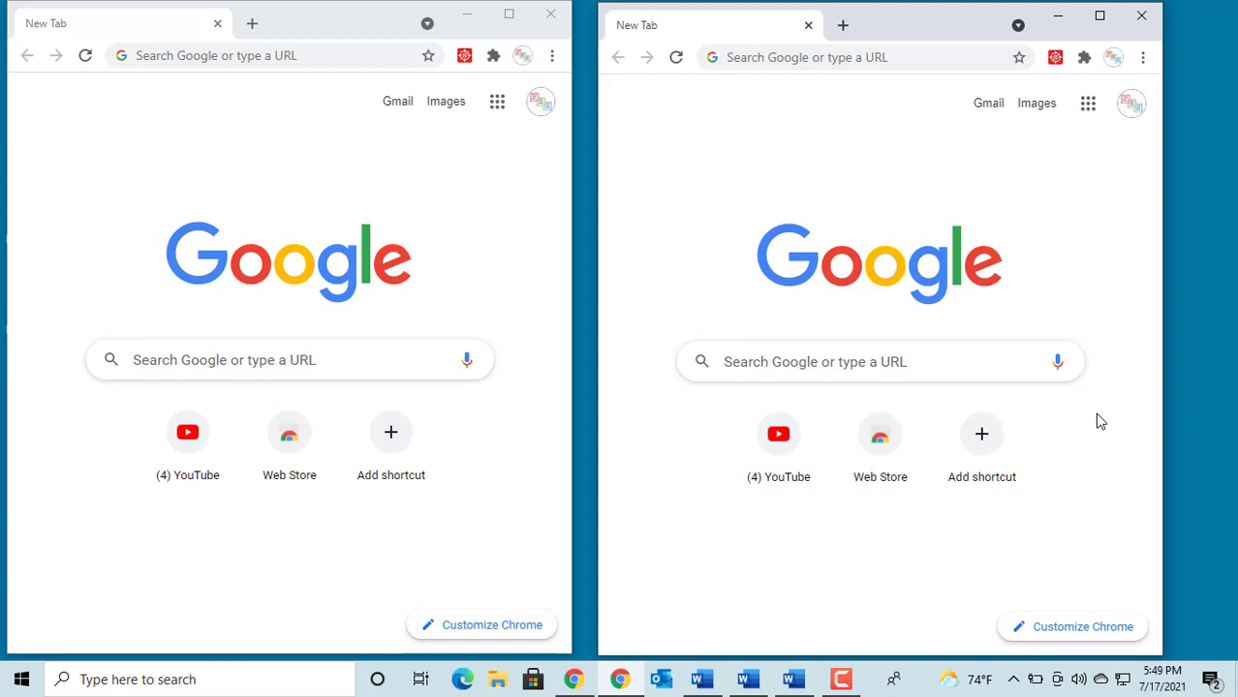
mouse_move(872, 558)
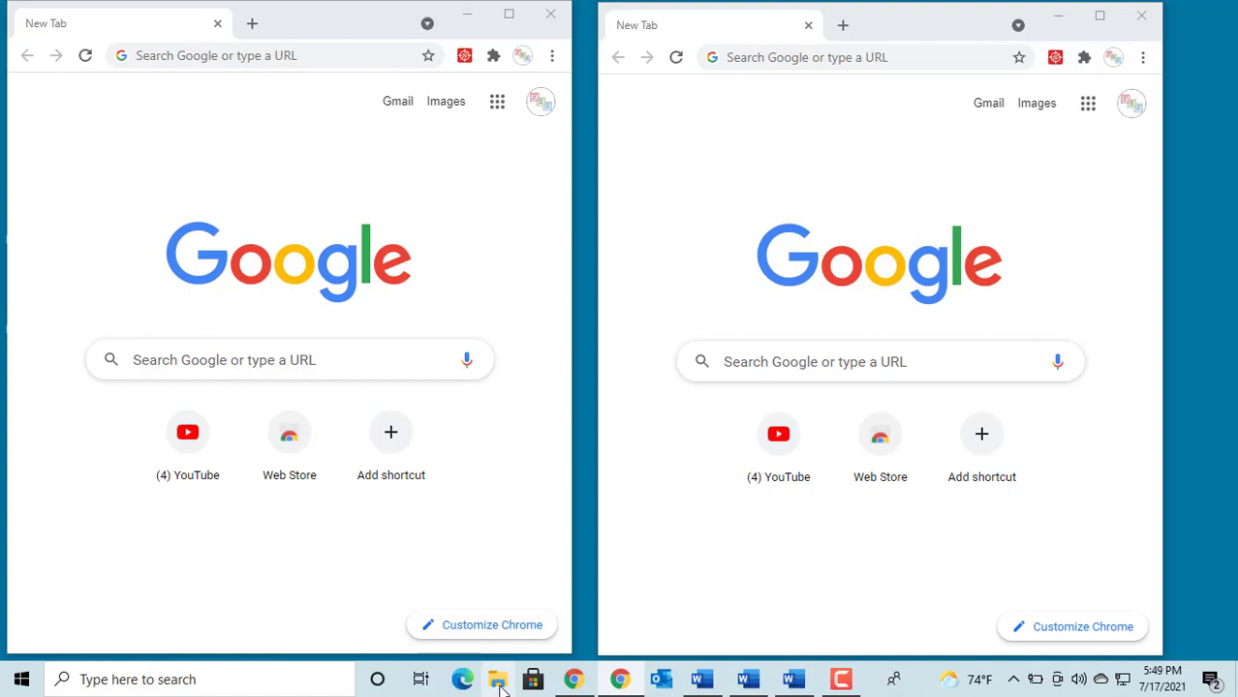
Launch File Explorer from the taskbar.
left_click(502, 678)
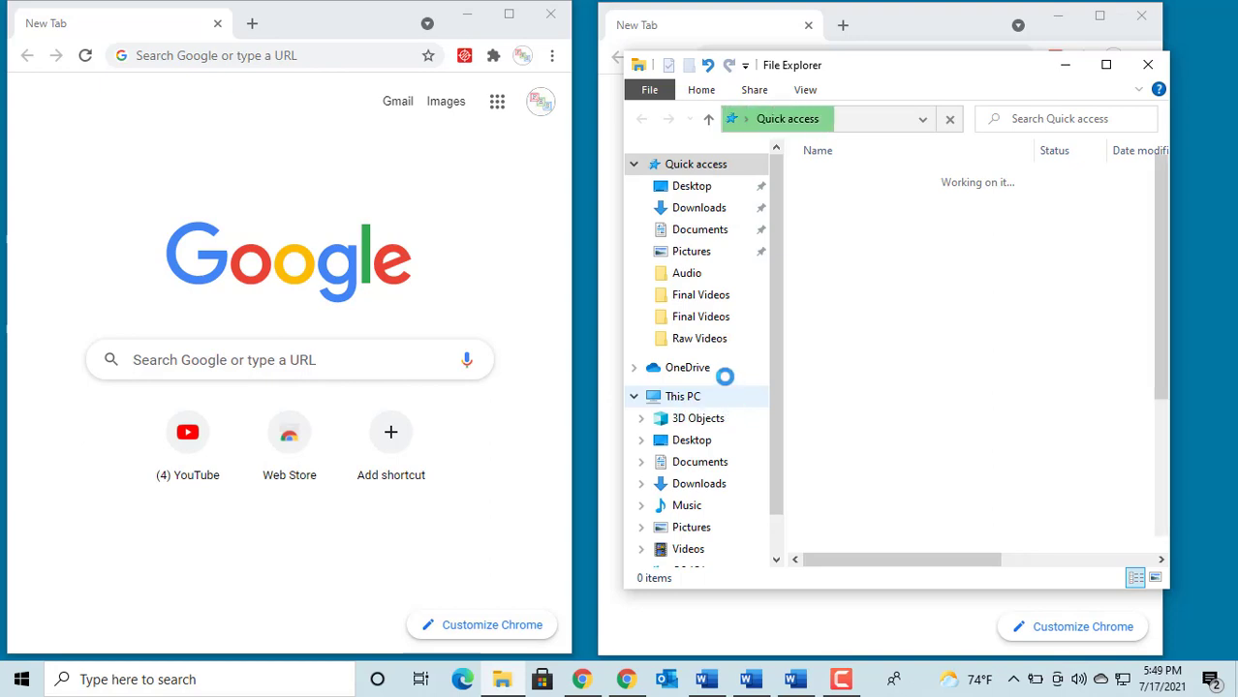
Browse Pictures > Screenshots to see the two saved PNG captures, then close Explorer.
left_click(692, 252)
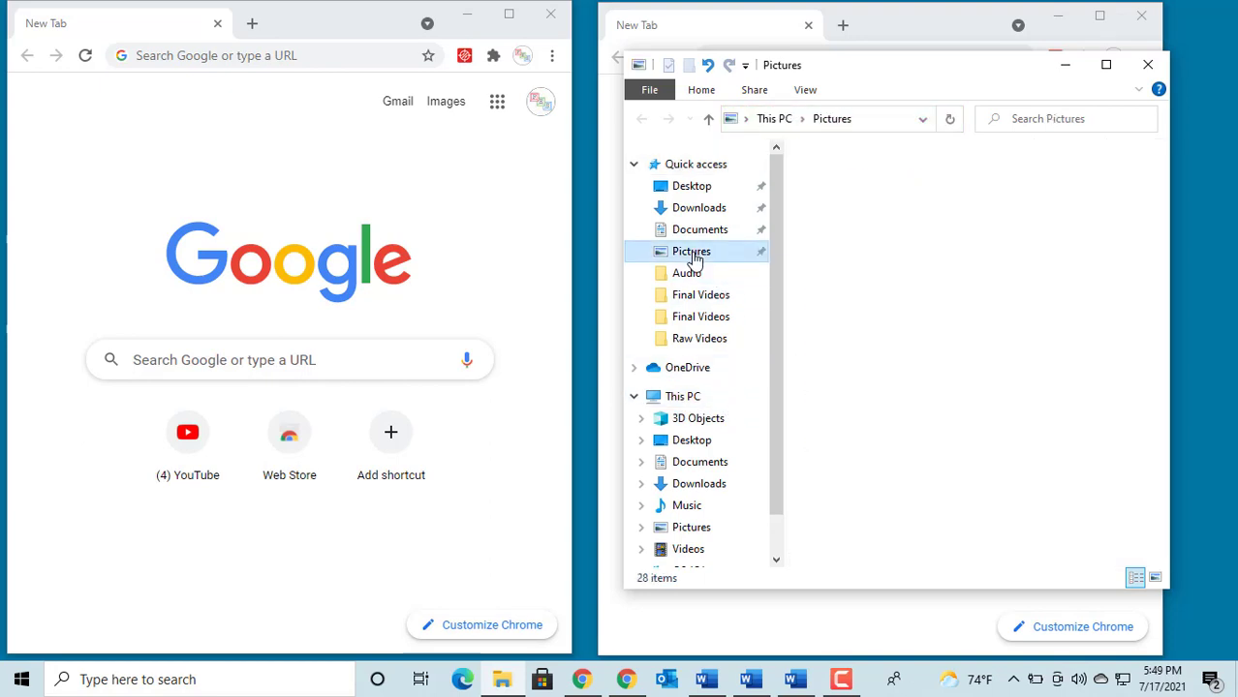
left_click(689, 252)
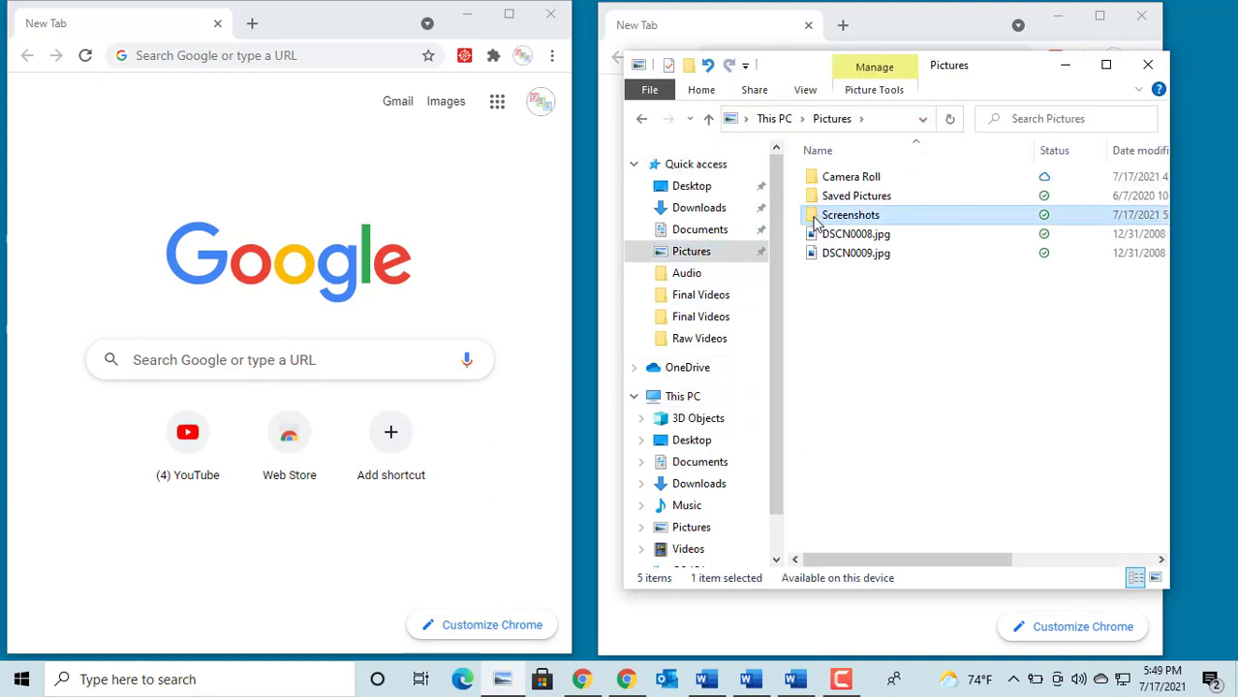
double_click(850, 213)
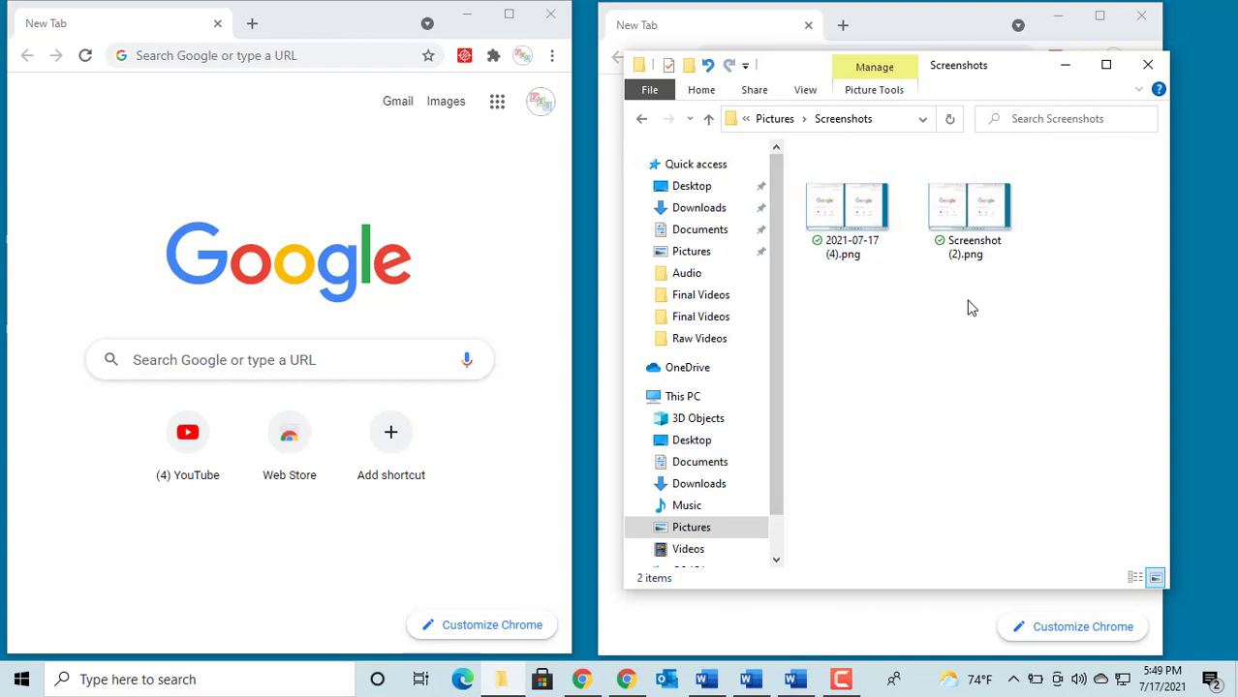
left_click(1147, 66)
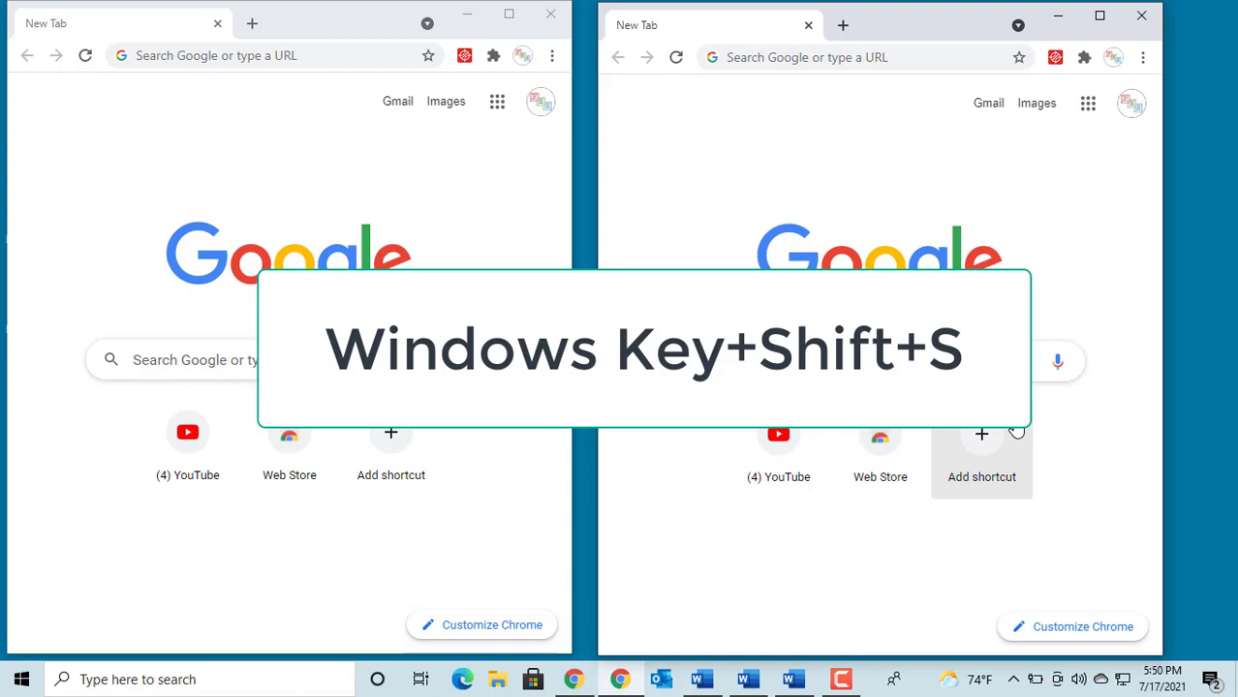
mouse_move(862, 500)
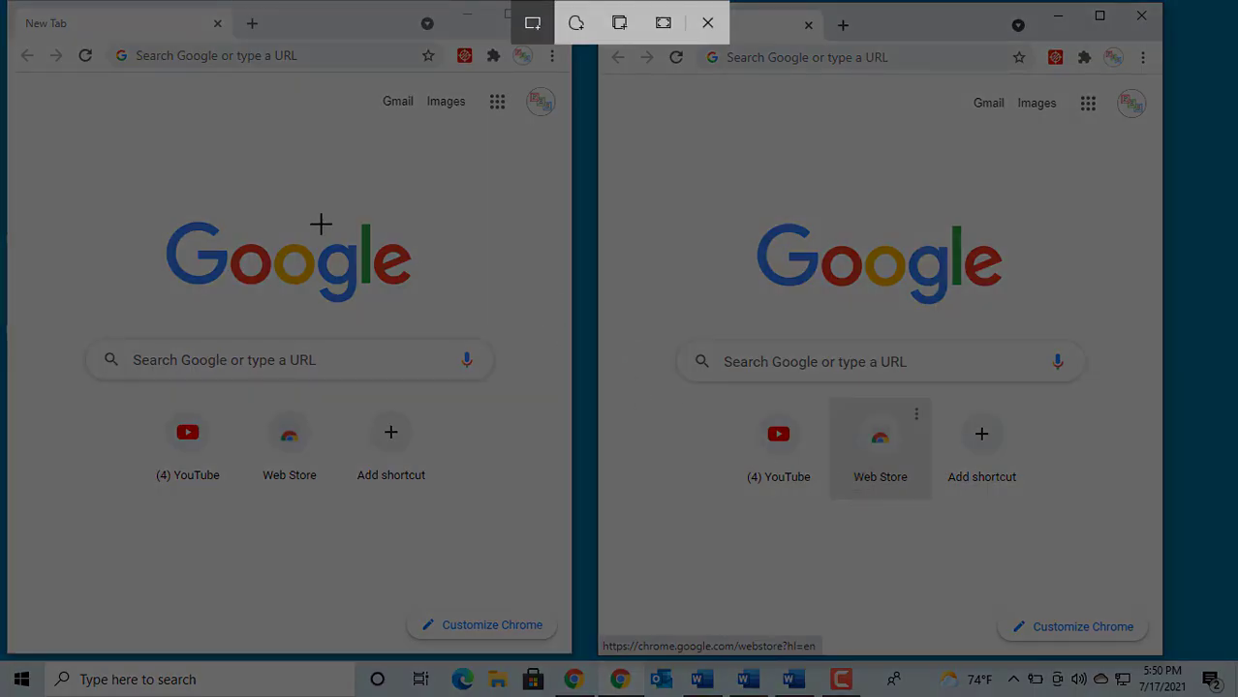
mouse_move(326, 208)
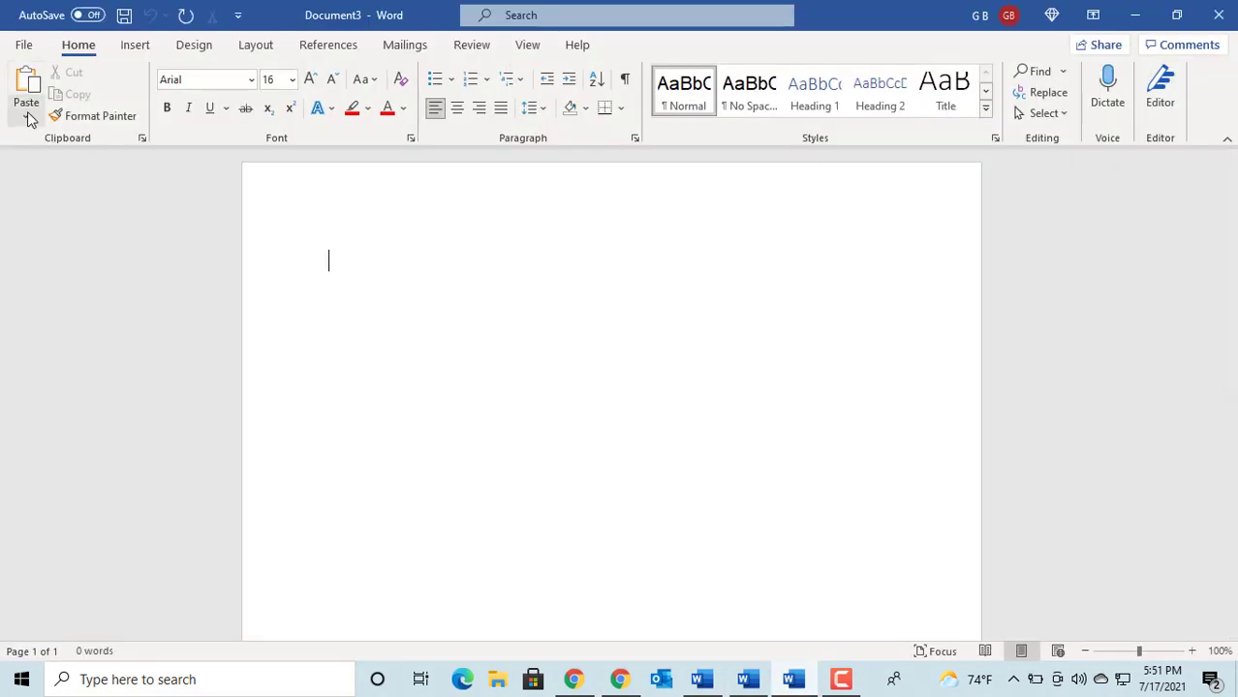
Paste the rectangular snip spanning both Chrome windows into the blank Word document.
left_click(25, 116)
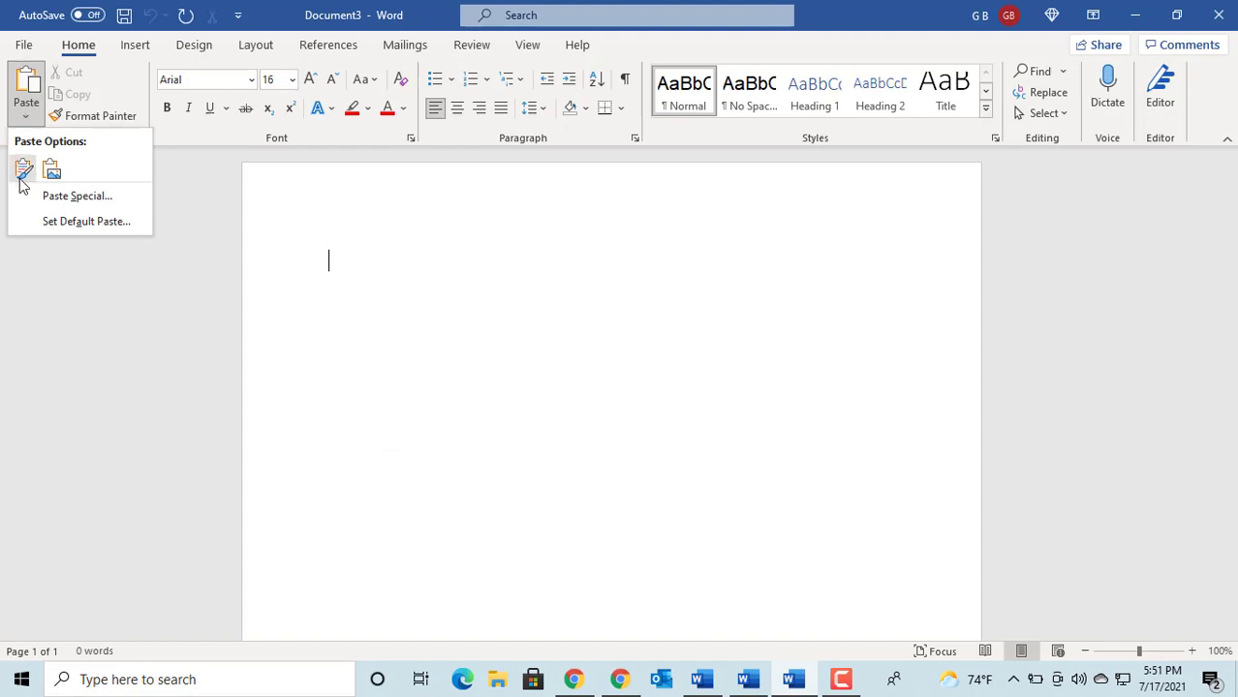
left_click(24, 170)
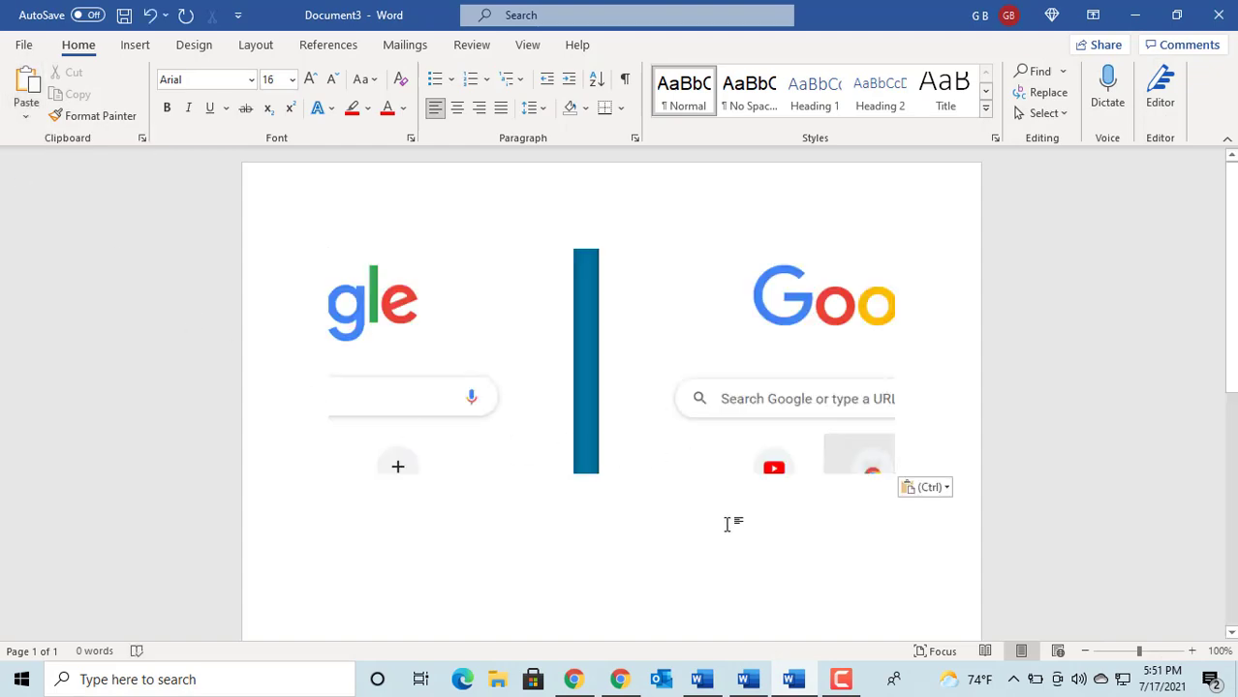